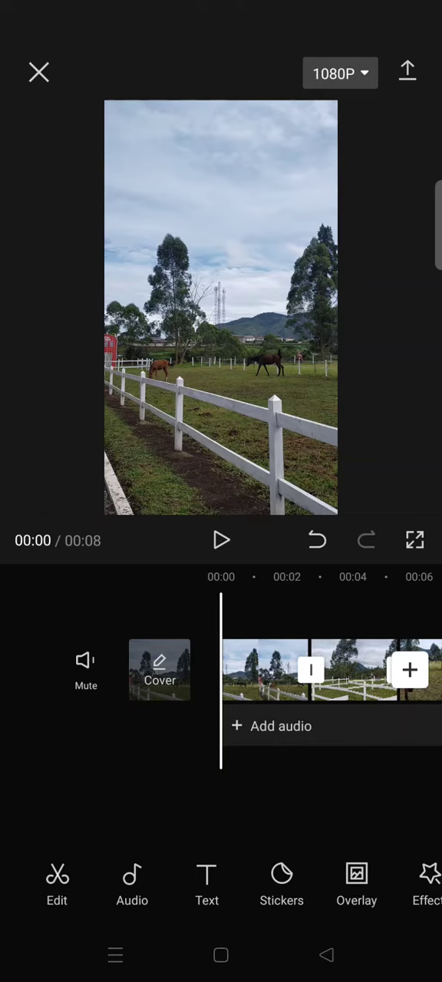
- Bring up the Transition panel for the joint between the first and second clips
click(310, 670)
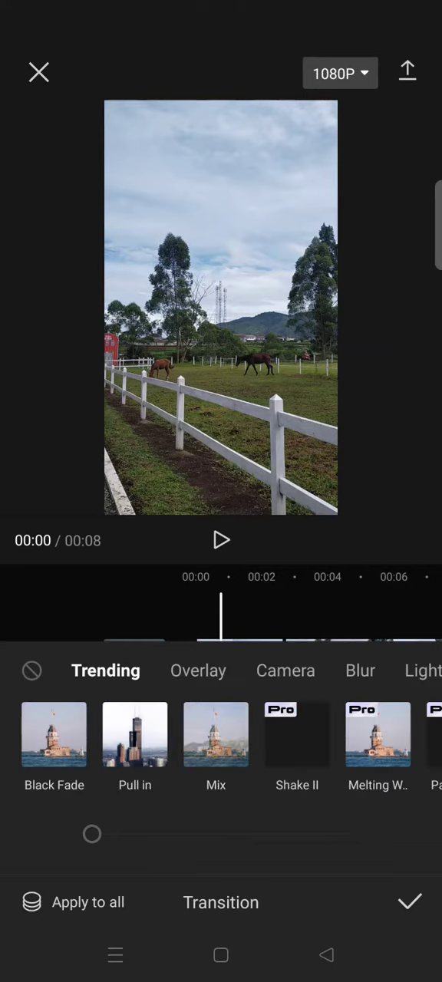
- Browse the Camera and Overlay transition styles and apply Pull in at 1.0 second
click(286, 670)
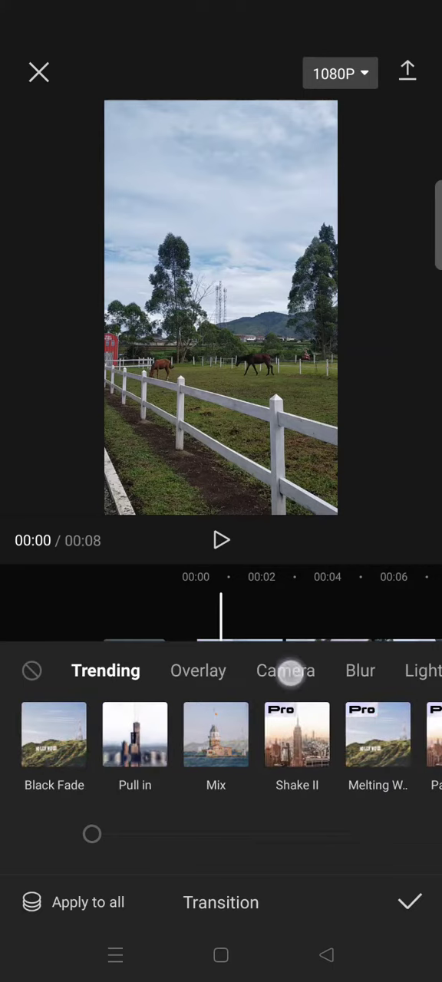
click(285, 669)
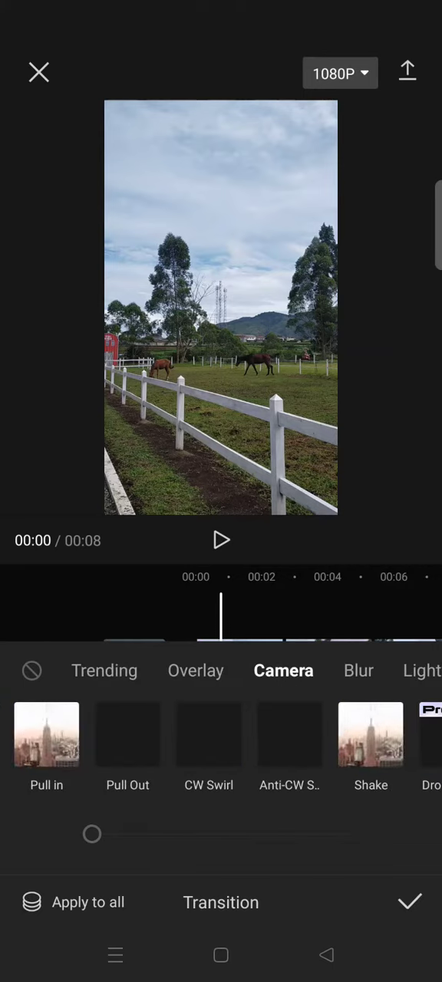
click(196, 670)
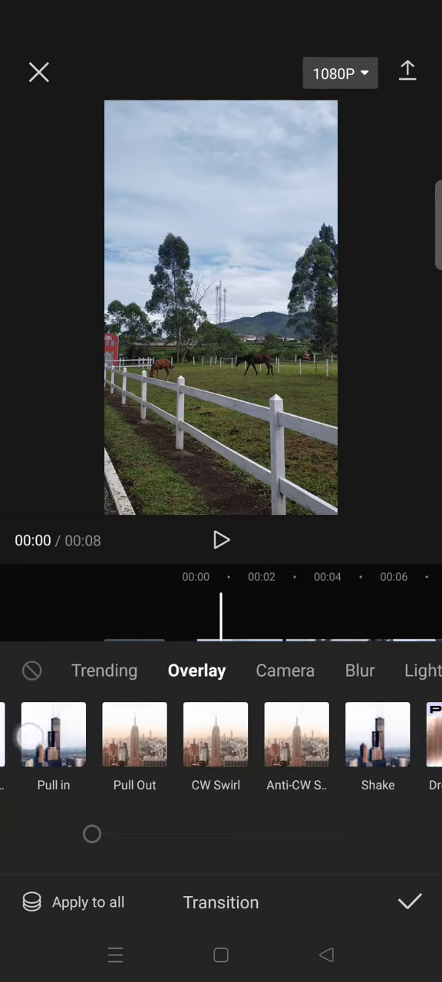
scroll(left, 3)
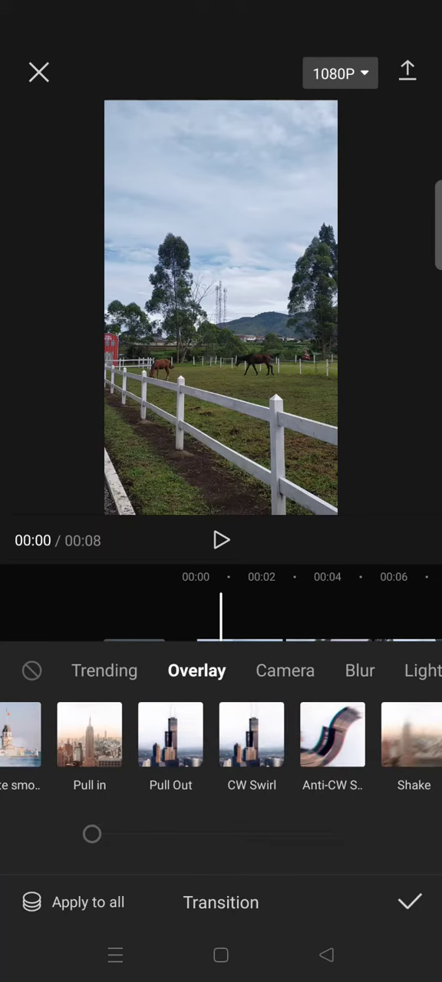
click(285, 670)
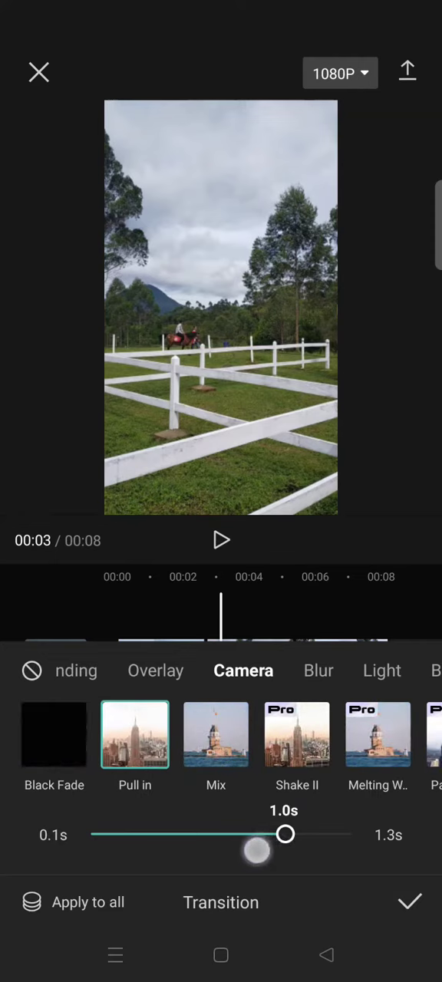
- Drag the Pull in duration below 1.0s and confirm, returning to the main timeline
drag(284, 834, 264, 834)
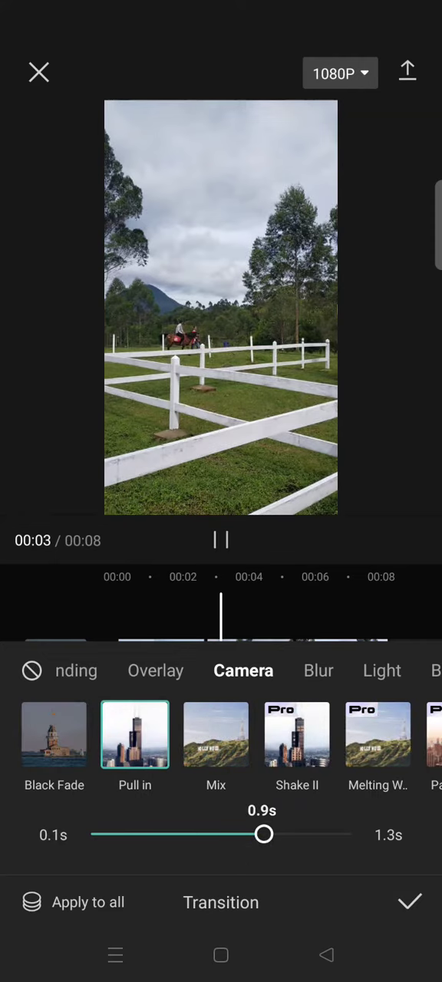
drag(263, 834, 221, 834)
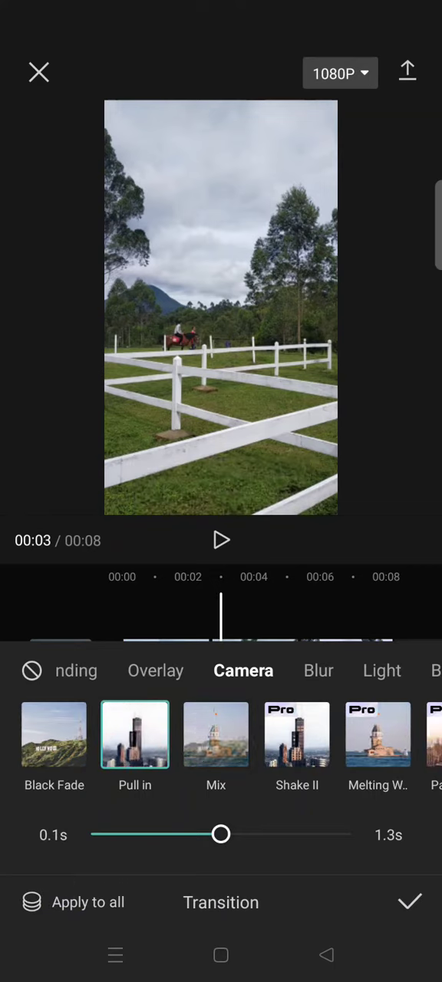
click(409, 902)
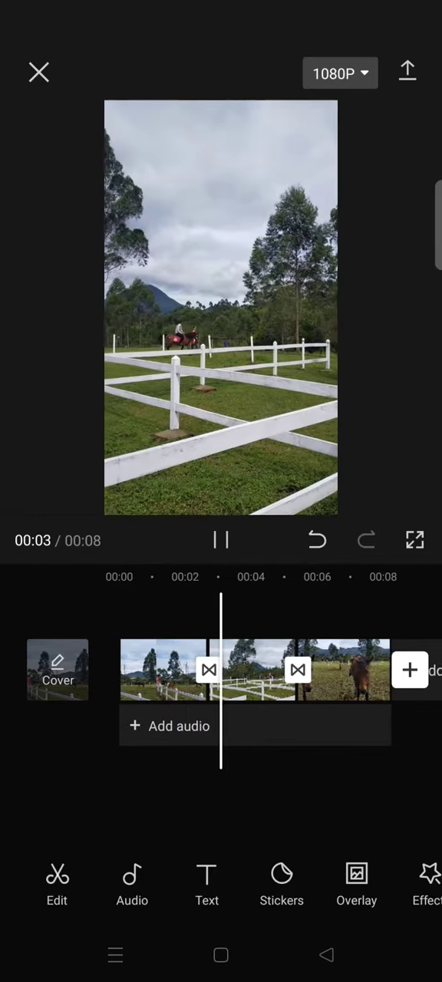